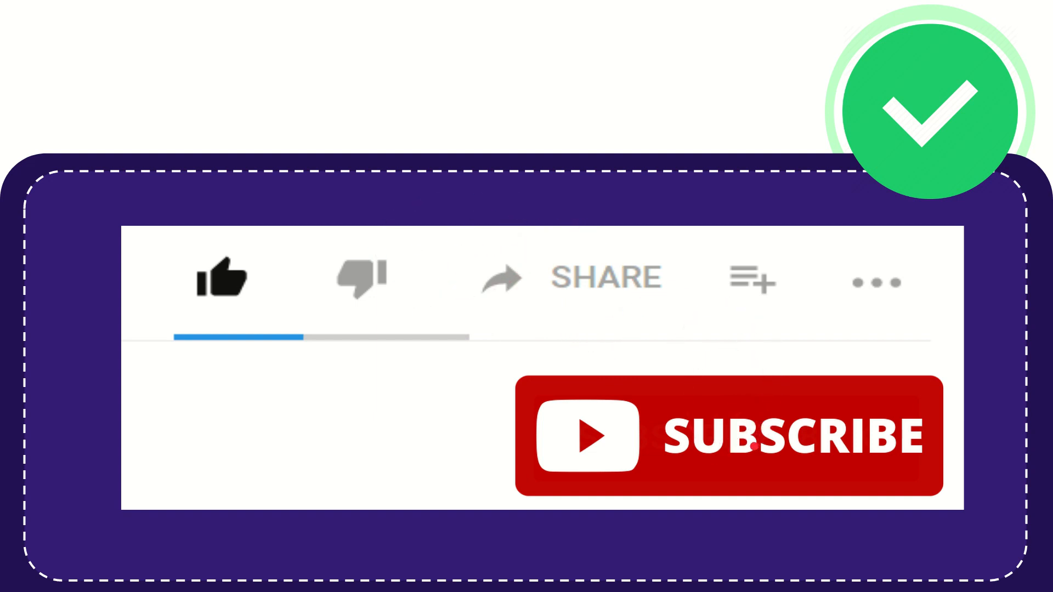
left_click(732, 437)
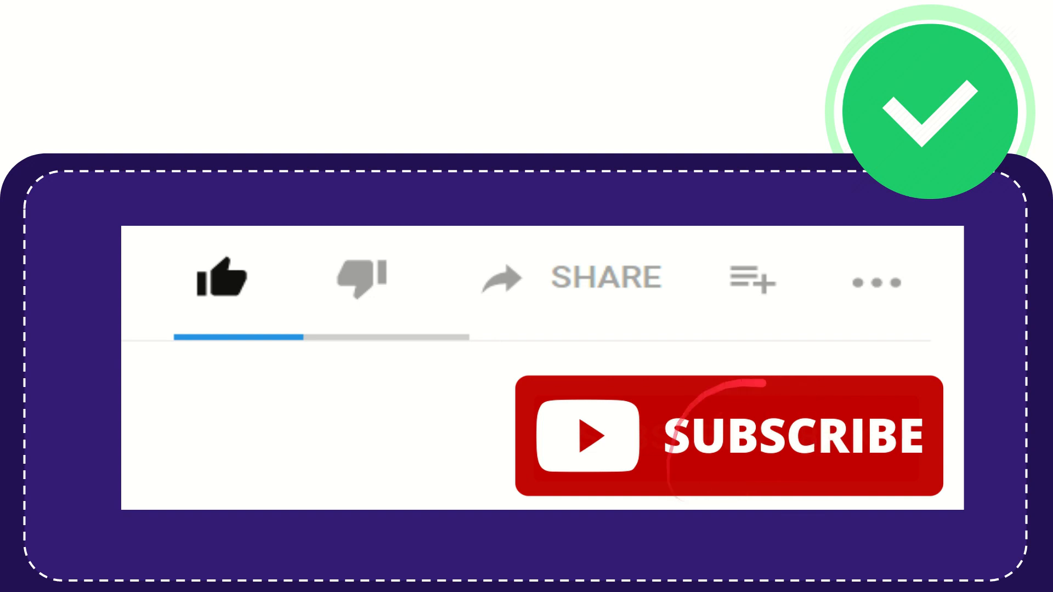